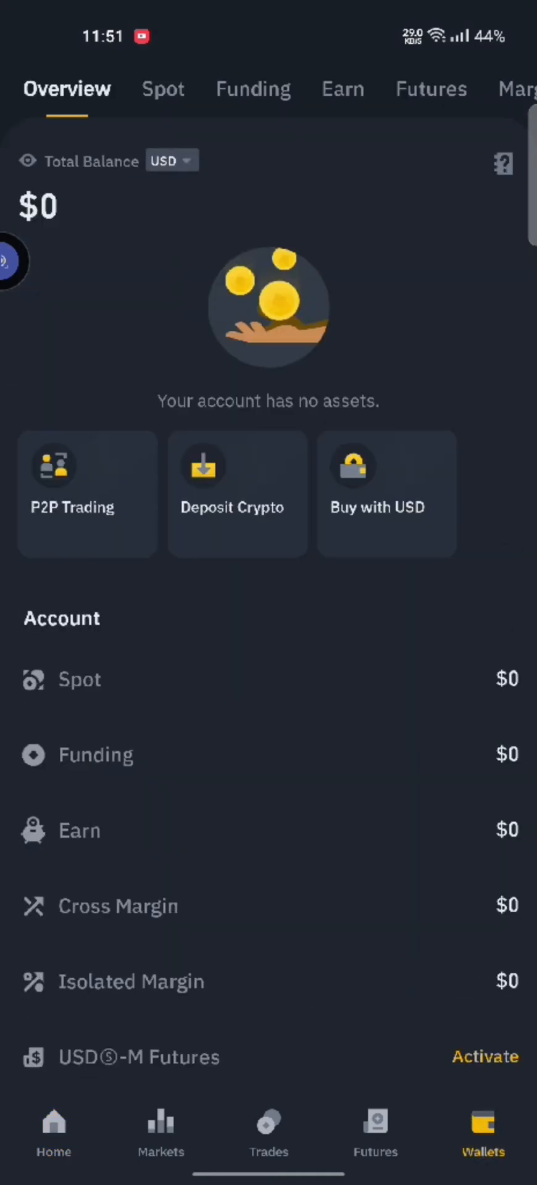
View the Funding wallet's zero balances, then go to the deposit transaction history.
click(253, 89)
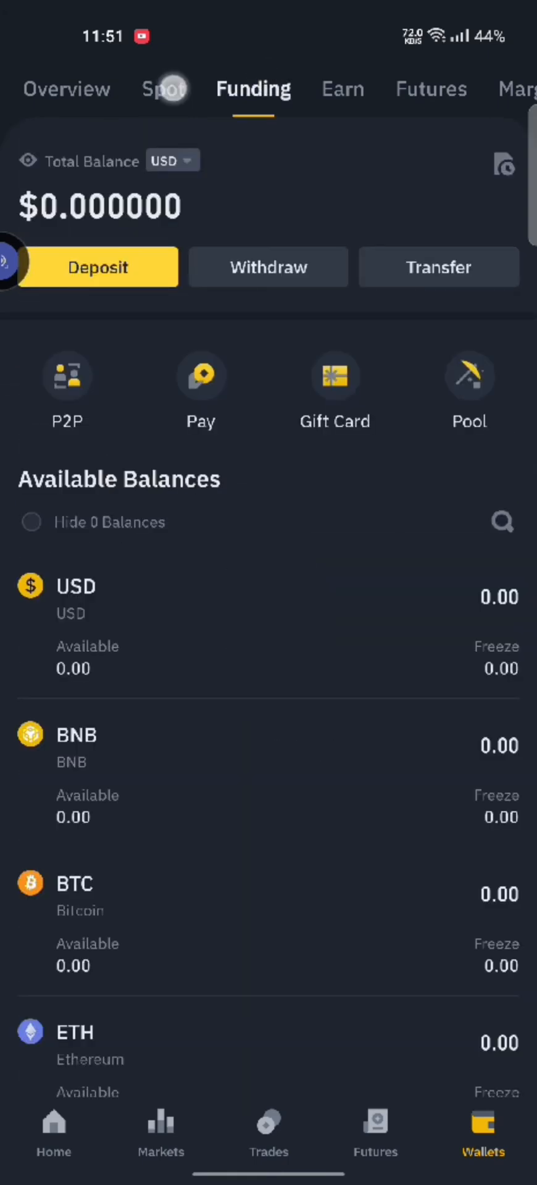
click(163, 89)
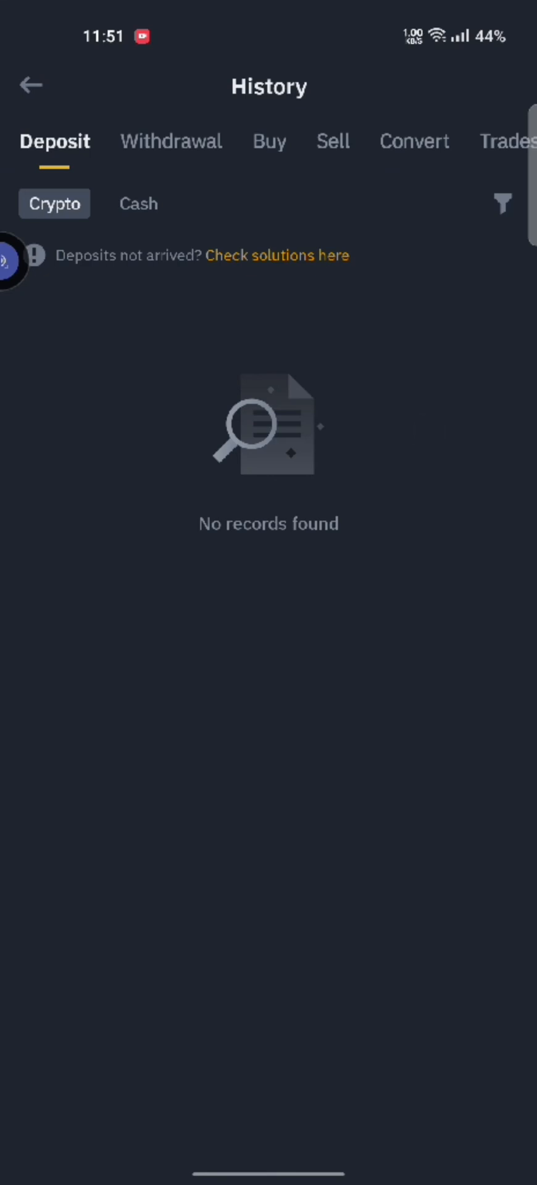
Leave Binance's empty deposit history for the phone's home screen.
key(HOME)
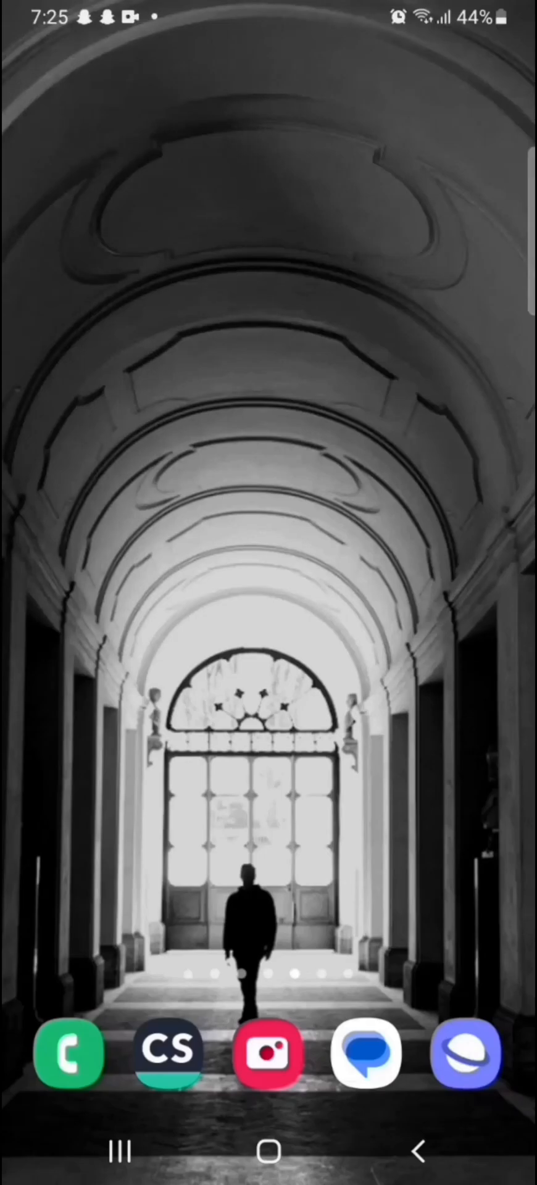